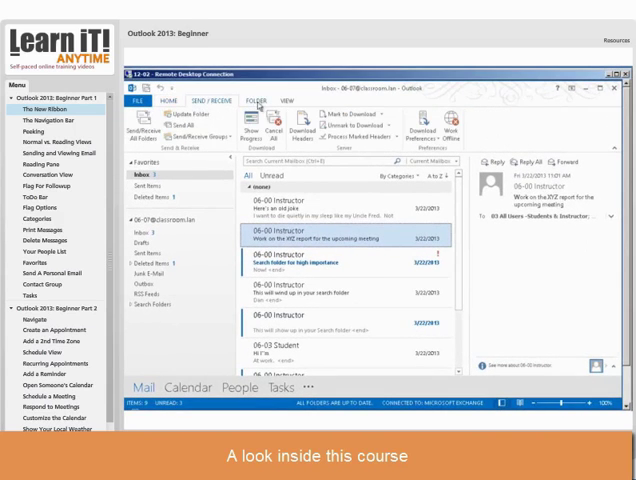
Preview a message in Deleted Items and bring up the folder's right-click options
{"action": "left_click", "coordinate": [288, 100]}
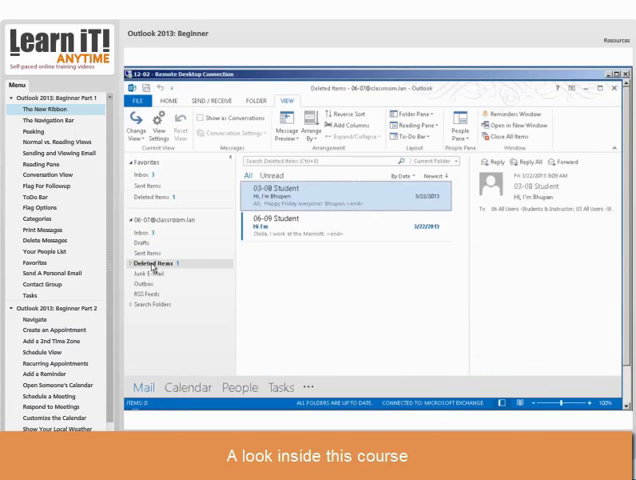
{"action": "left_click", "coordinate": [290, 224]}
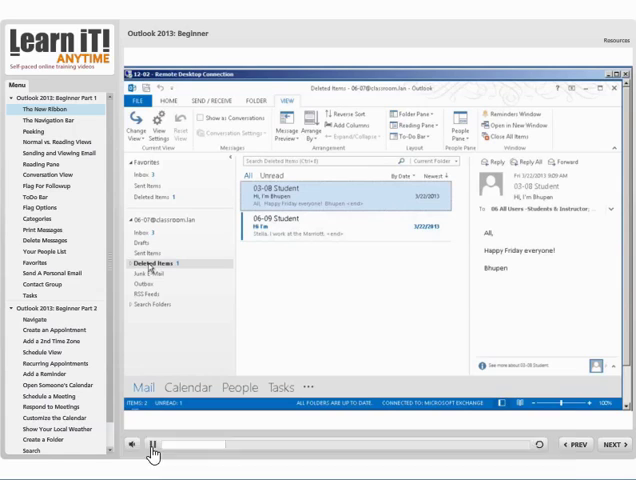
{"action": "right_click", "coordinate": [152, 264]}
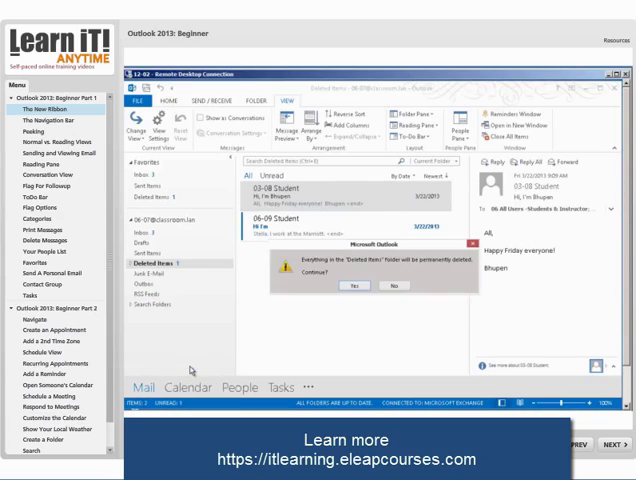
Confirm permanently deleting everything so Deleted Items reports nothing to show
{"action": "left_click", "coordinate": [356, 286]}
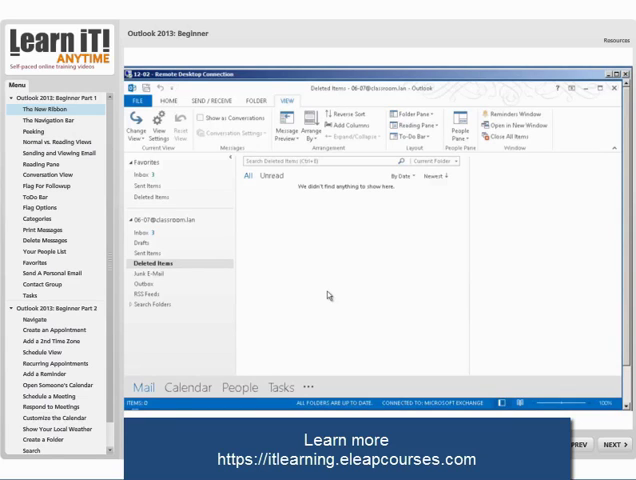
{"action": "left_click", "coordinate": [150, 444]}
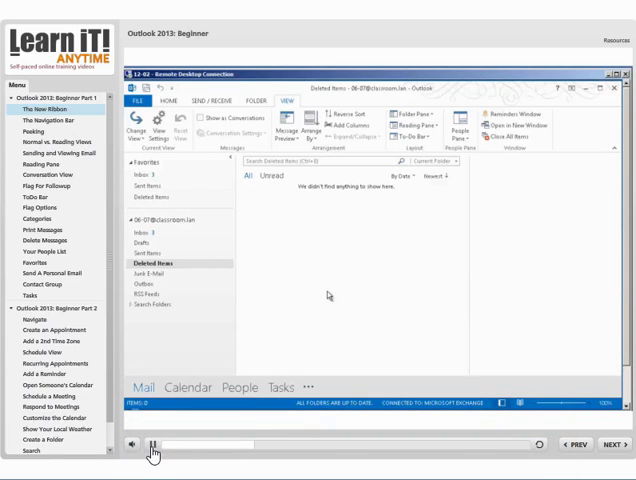